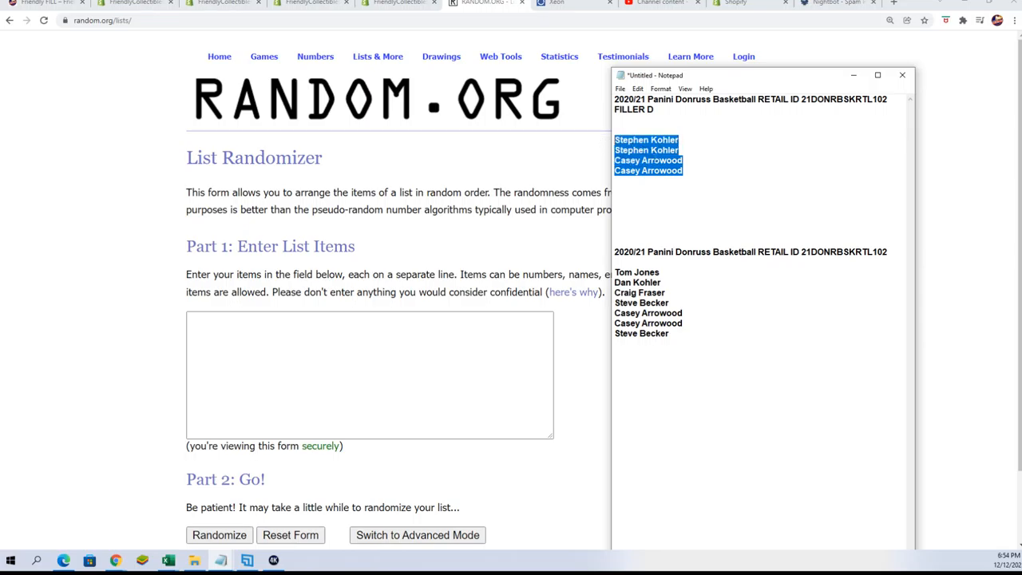
pyautogui.click(343, 338)
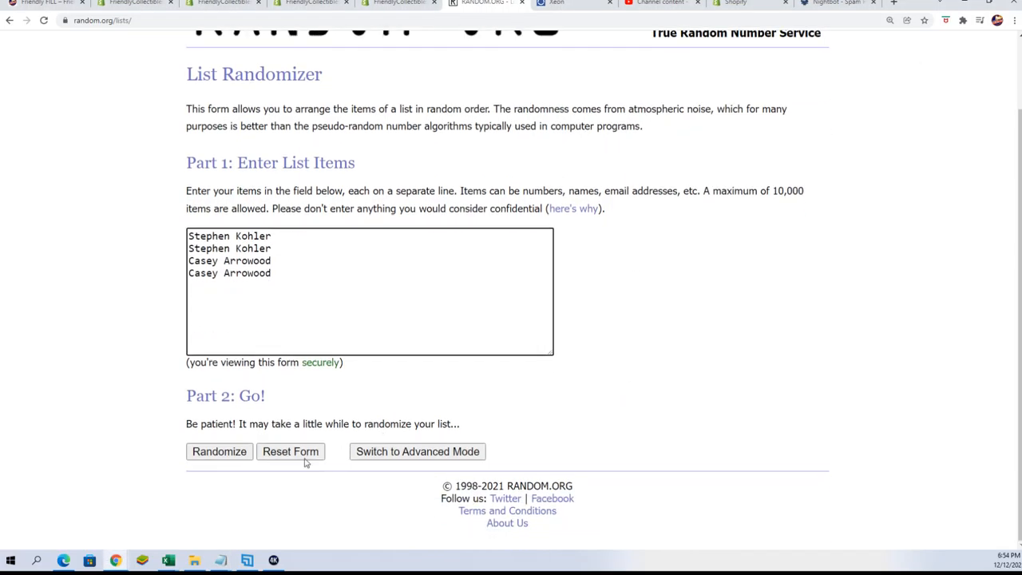
pyautogui.click(218, 451)
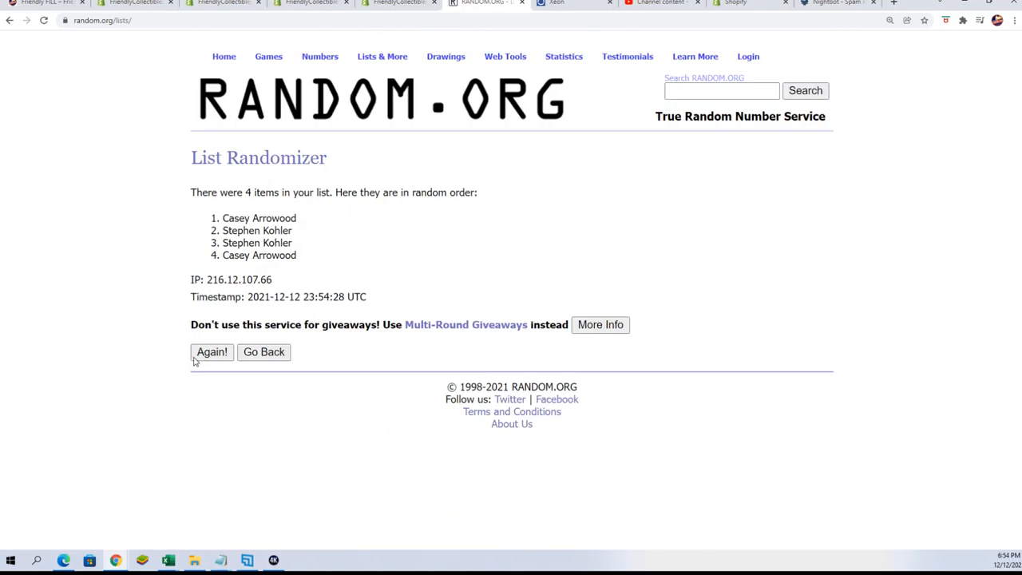
pyautogui.click(210, 351)
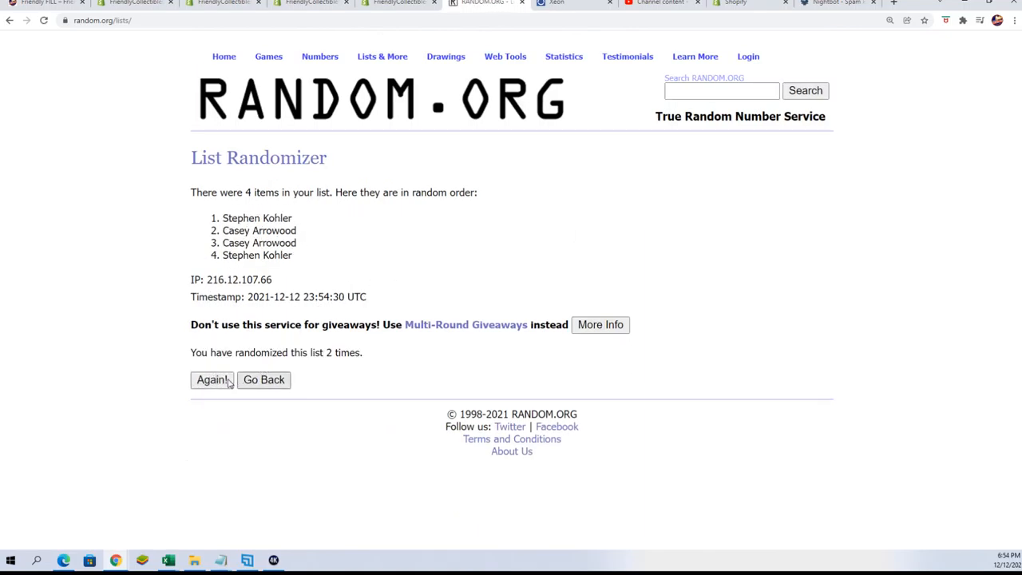
pyautogui.click(211, 380)
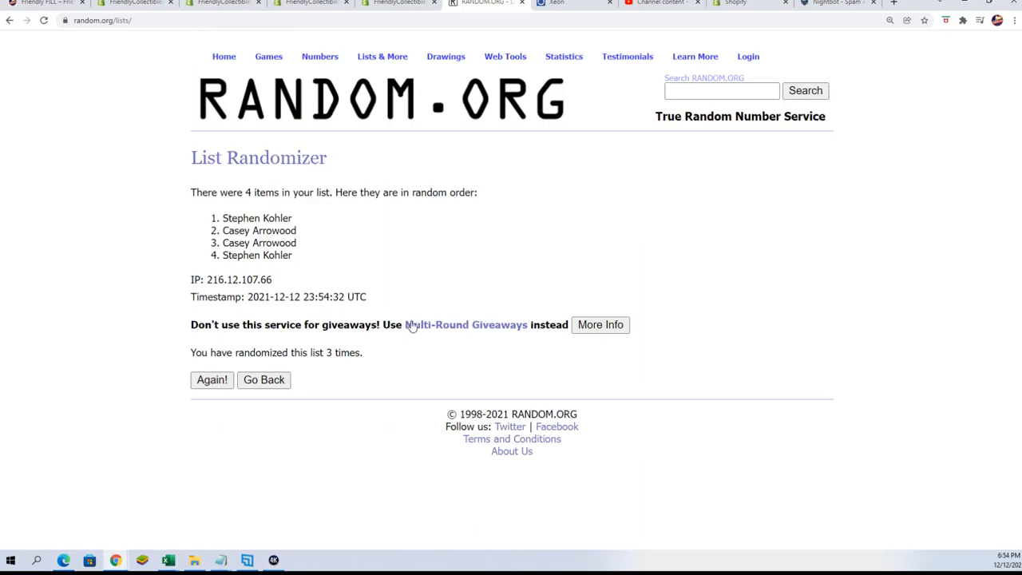
pyautogui.click(211, 380)
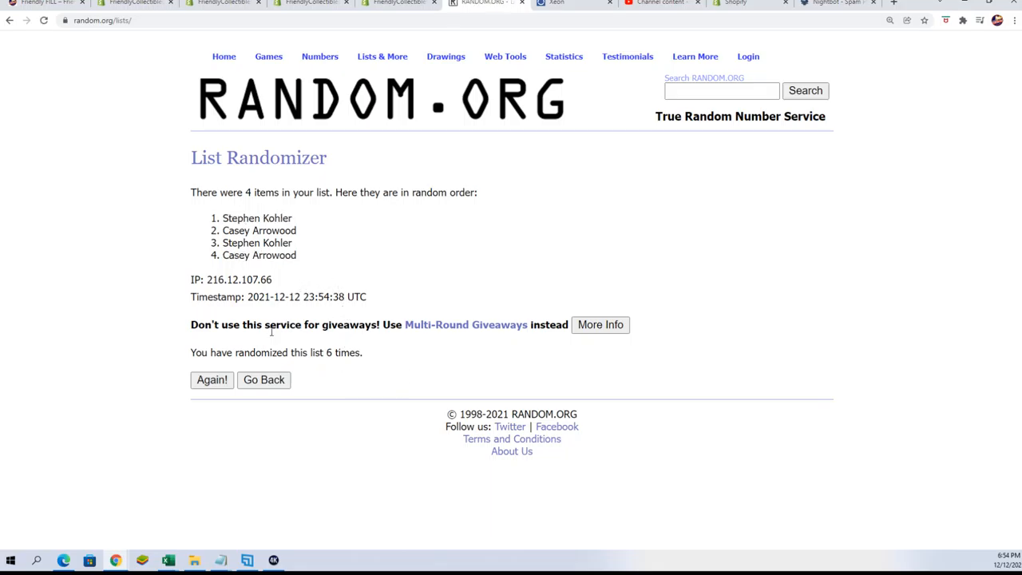
pyautogui.click(211, 380)
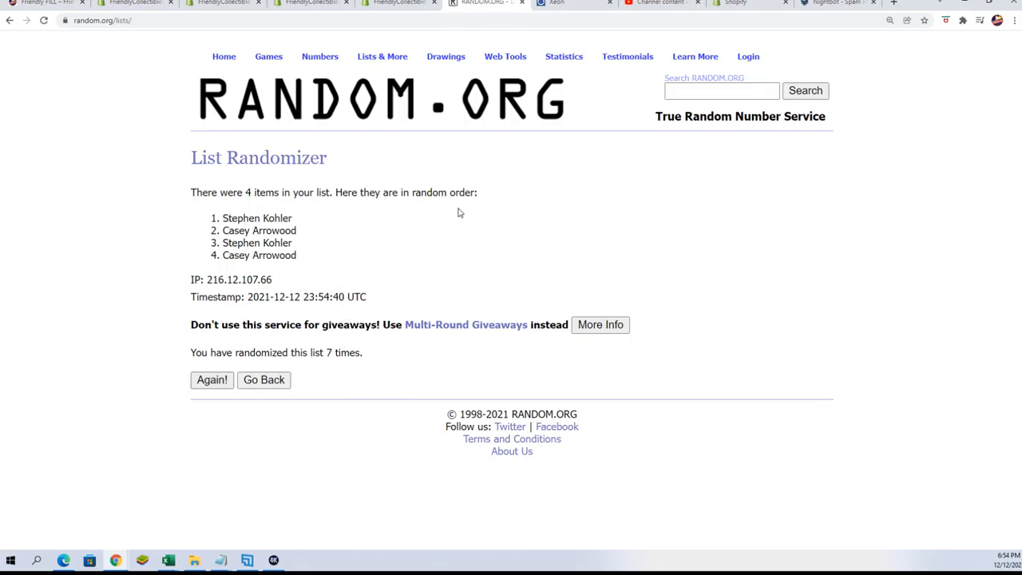
pyautogui.doubleClick(256, 217)
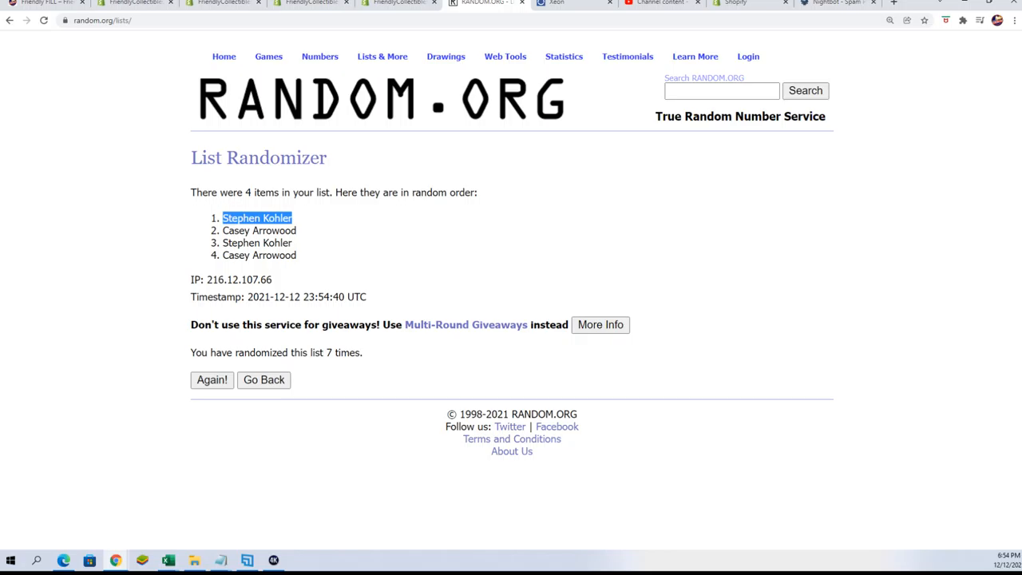